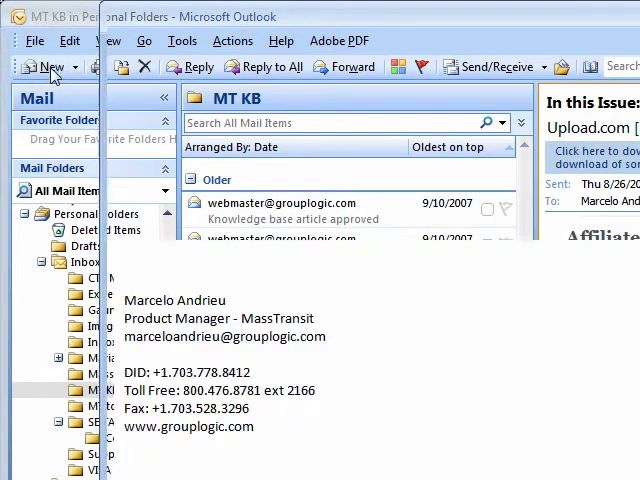
- Start a new message to the recipient with the subject 'Files to review'
left_click(48, 68)
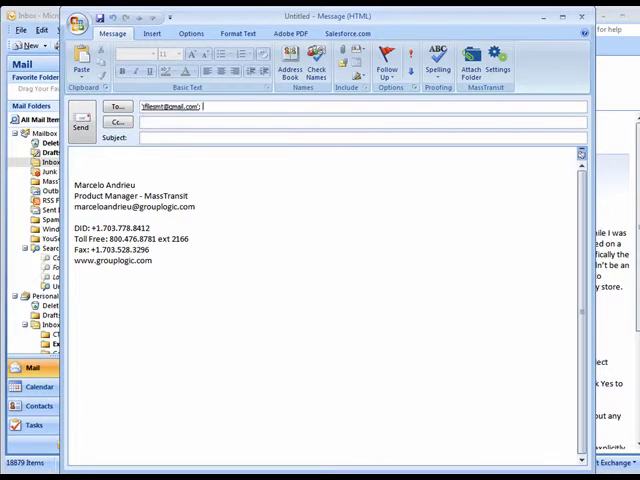
type("Files to review")
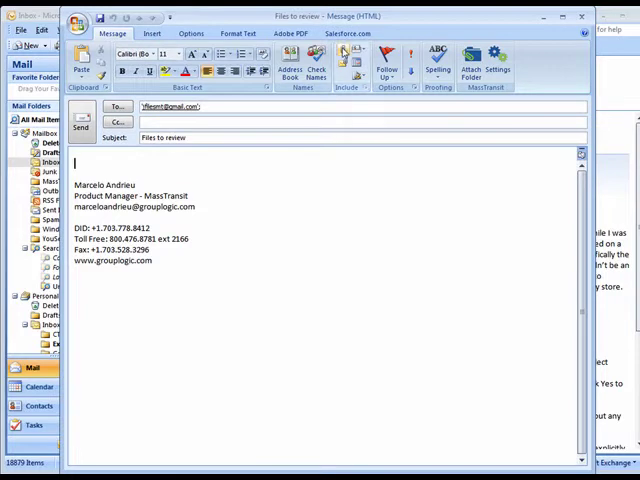
mouse_move(472, 60)
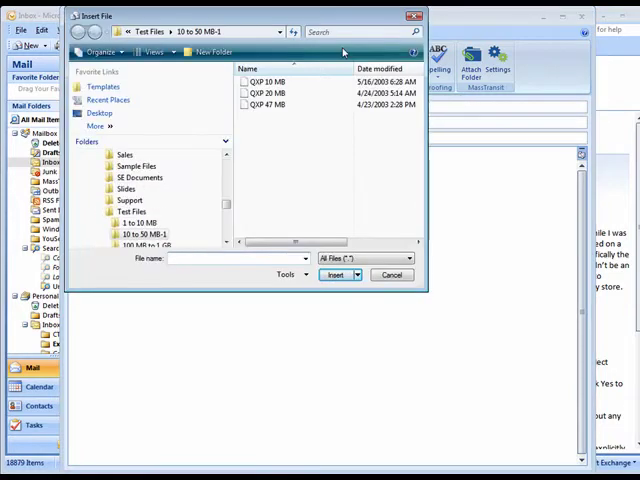
- Attach the OXP 10 MB, OXP 20 MB and OXP 47 MB files to the message
left_click(268, 80)
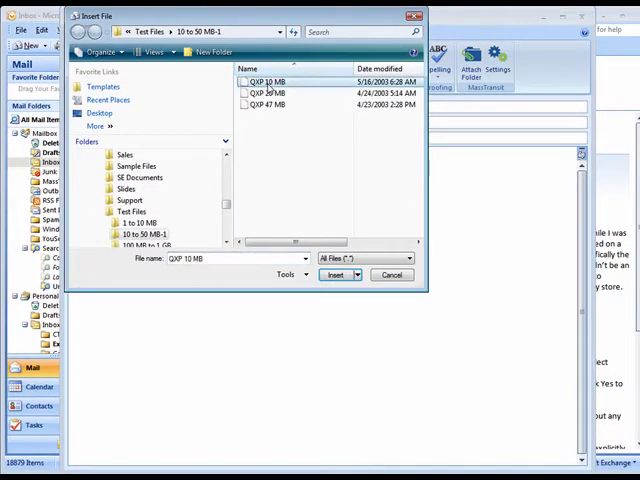
left_click(268, 104)
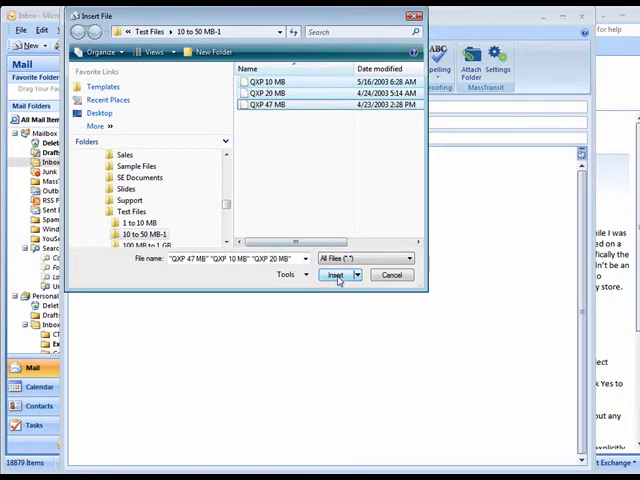
left_click(336, 276)
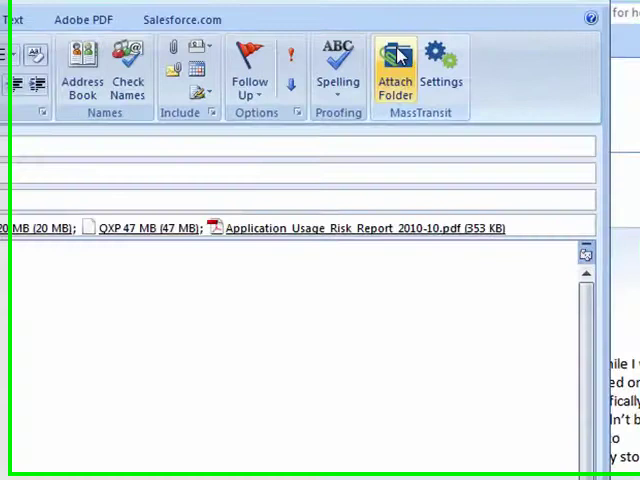
- Attach the Scripts folder via MassTransit and write the review request body ending with 'Thanks!'
left_click(392, 70)
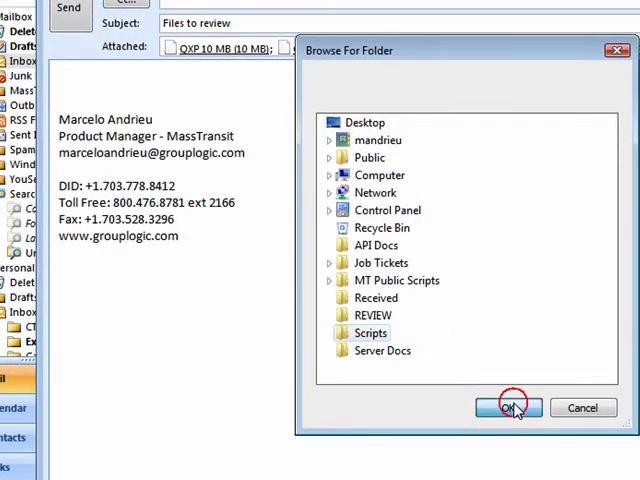
left_click(508, 408)
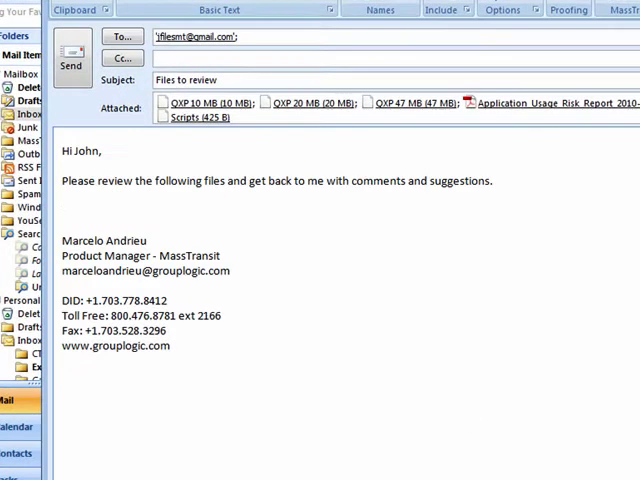
type("Thanks!")
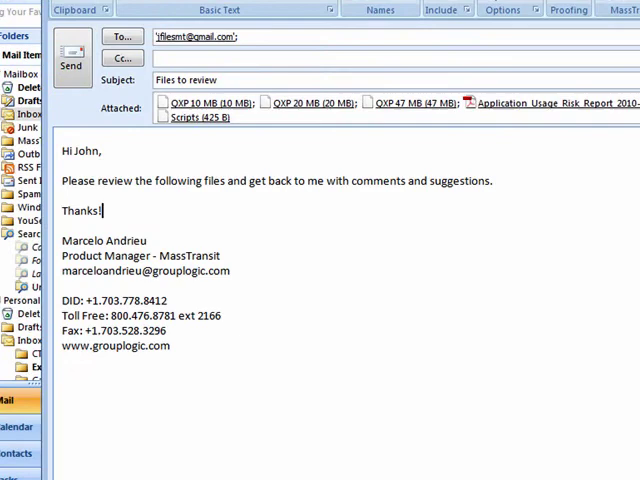